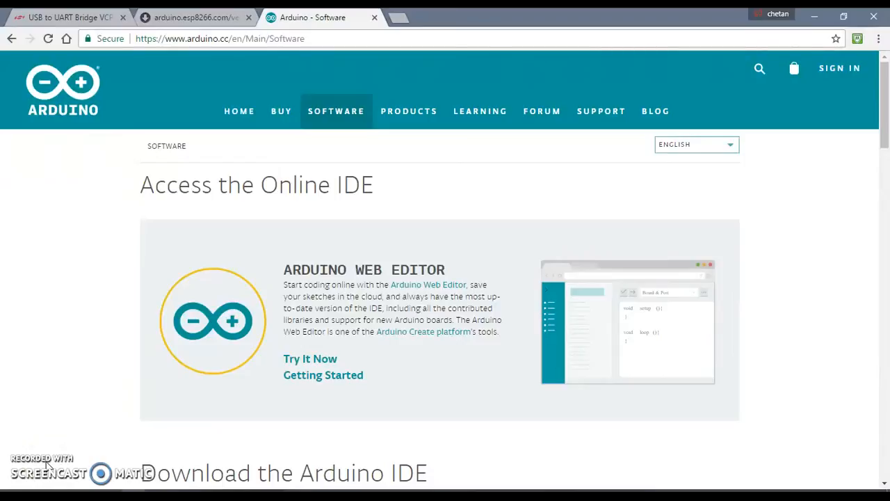
{"action": "mouse_move", "coordinate": [291, 70]}
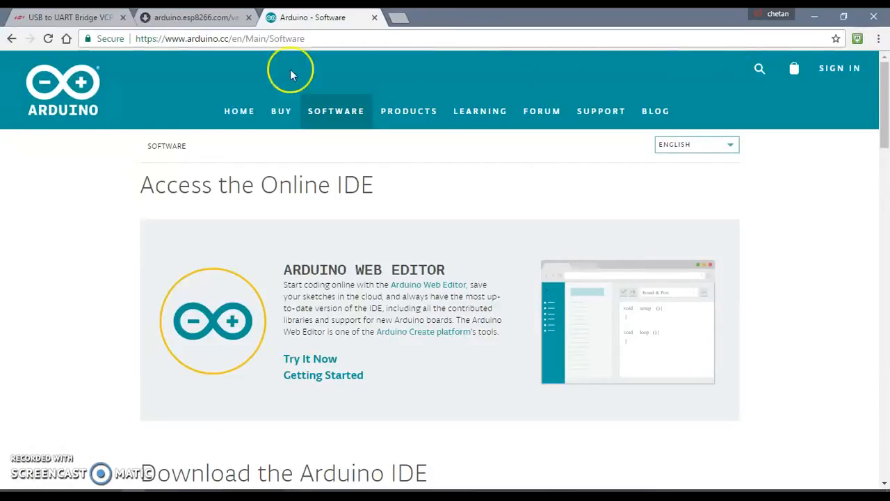
Scroll the arduino.cc Software page to the Arduino IDE 1.8.2 Windows, Mac and Linux downloads.
{"action": "scroll", "scroll_direction": "down", "scroll_amount": 3}
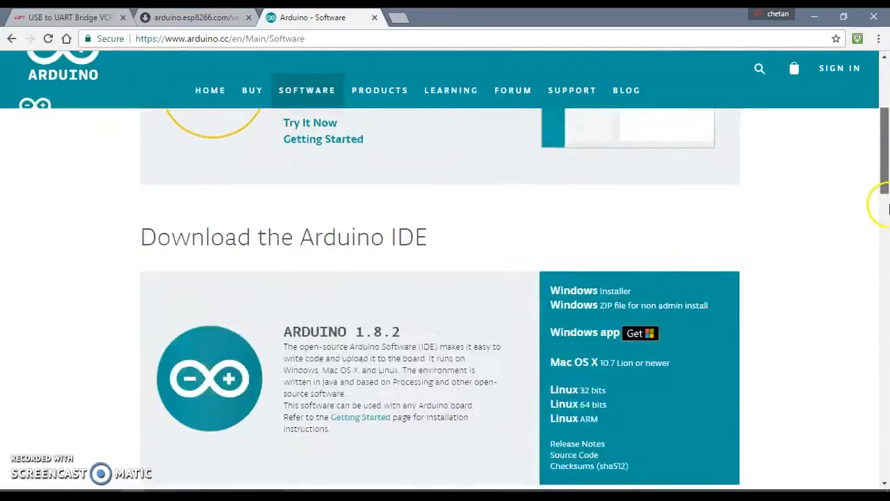
{"action": "scroll", "scroll_direction": "down", "scroll_amount": 3}
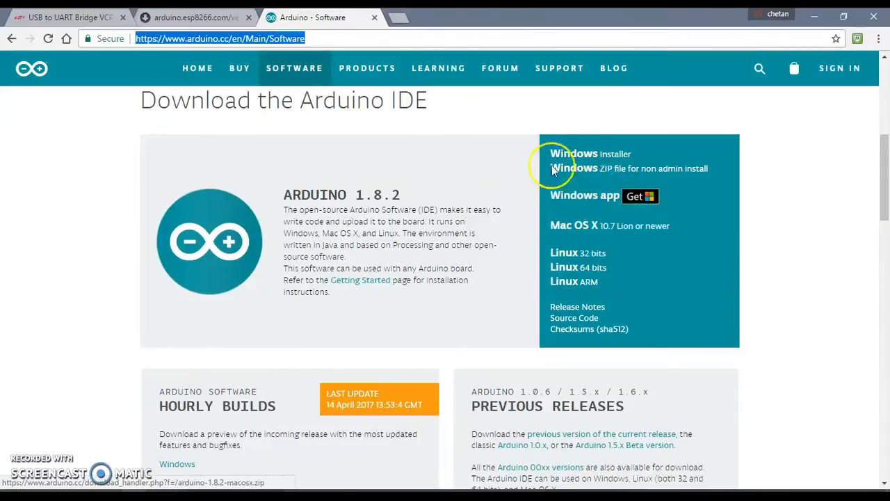
{"action": "mouse_move", "coordinate": [559, 219]}
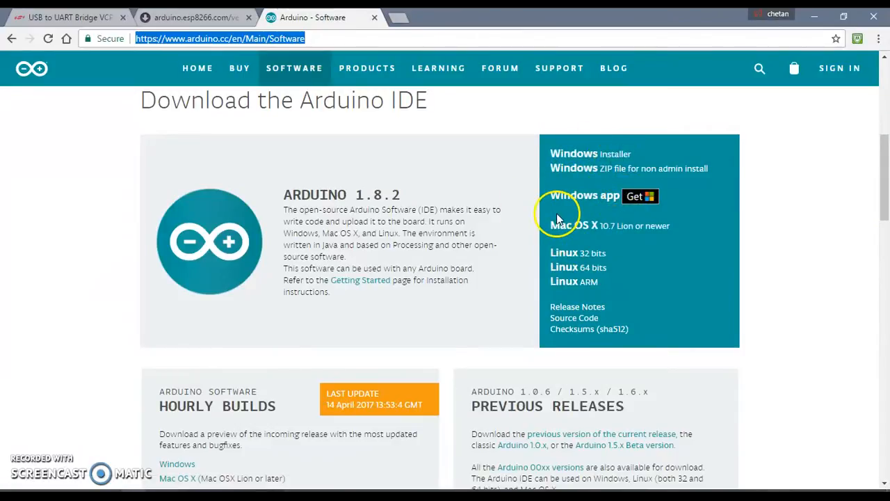
{"action": "mouse_move", "coordinate": [336, 92]}
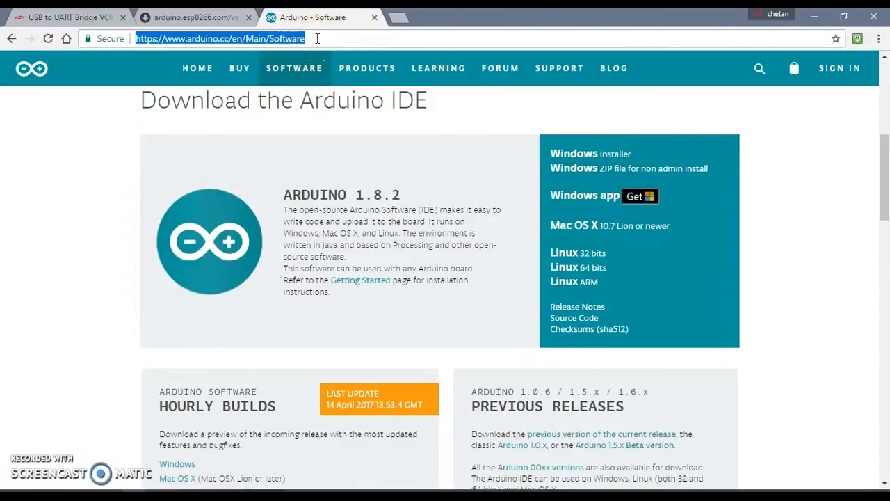
{"action": "mouse_move", "coordinate": [137, 389]}
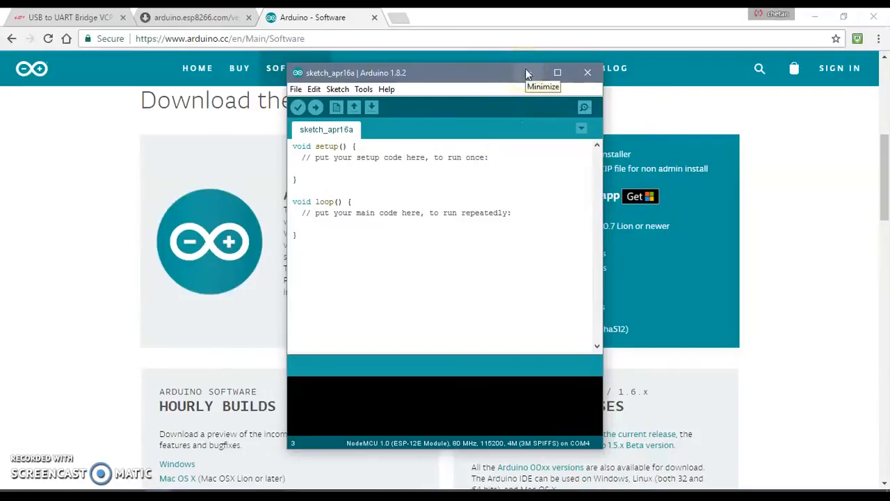
Minimize the blank Arduino IDE 1.8.2 sketch window to reveal Chrome's download page.
{"action": "left_click", "coordinate": [528, 72]}
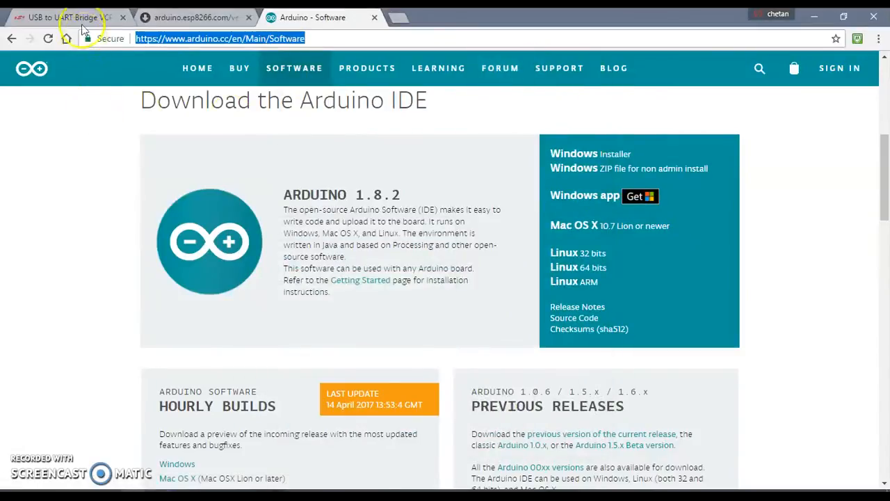
{"action": "mouse_move", "coordinate": [35, 164]}
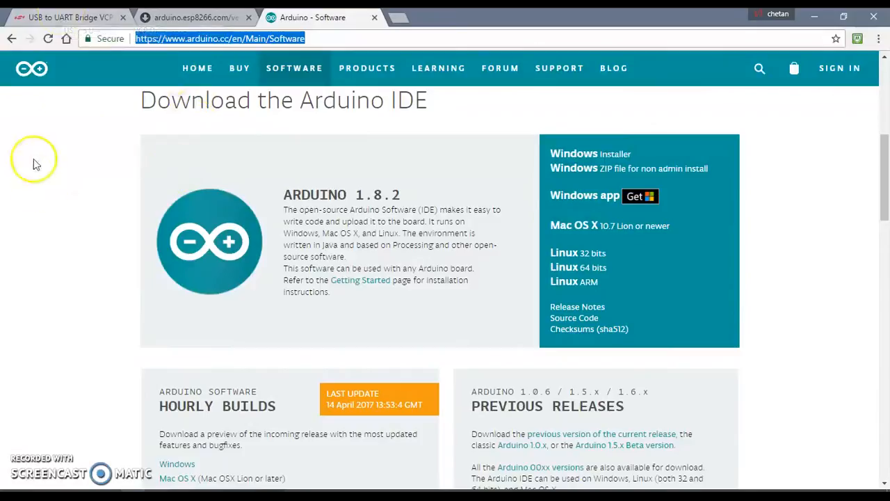
{"action": "mouse_move", "coordinate": [66, 16]}
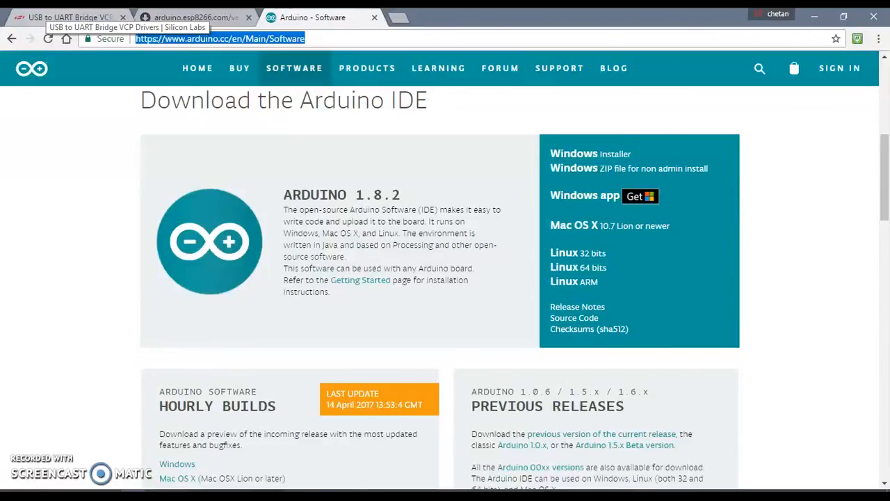
Go to the Silicon Labs CP210x VCP Drivers tab and scroll to the Windows driver tables.
{"action": "left_click", "coordinate": [66, 16]}
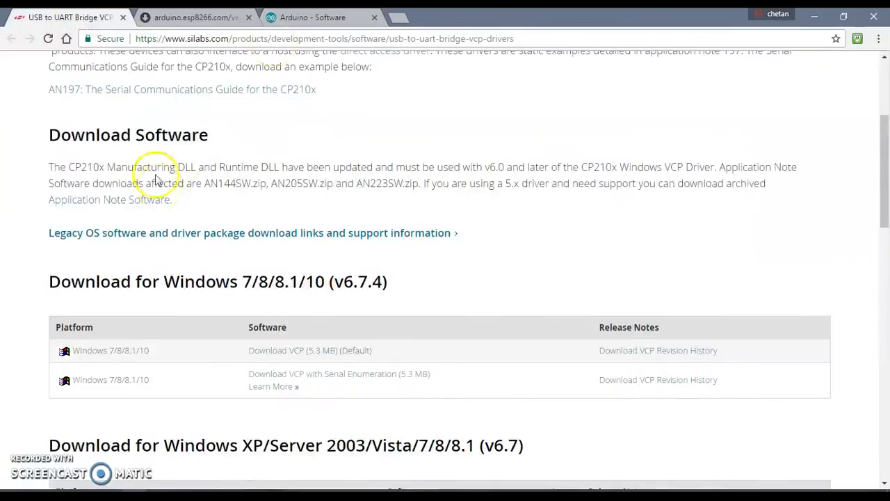
{"action": "scroll", "scroll_direction": "up", "scroll_amount": 3}
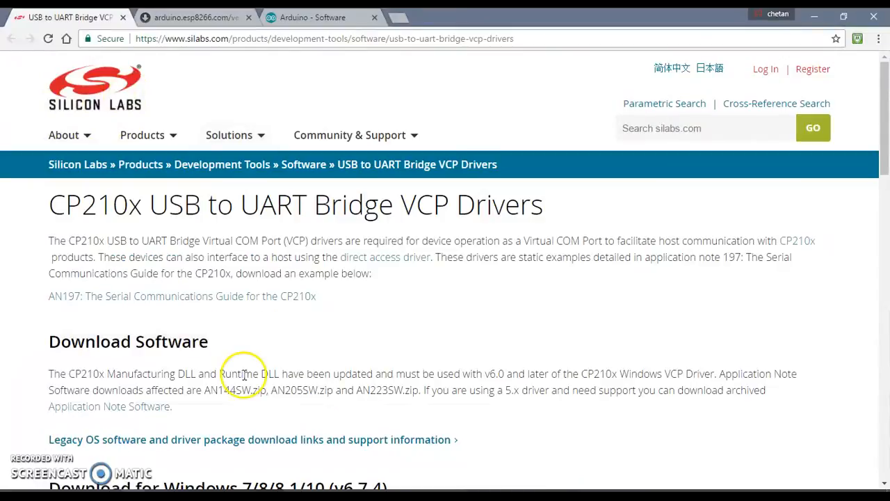
{"action": "scroll", "scroll_direction": "down", "scroll_amount": 3}
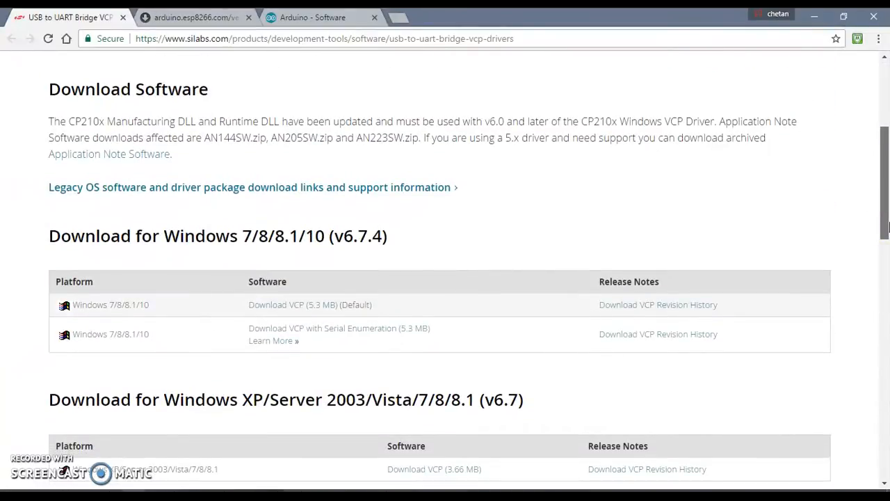
{"action": "scroll", "scroll_direction": "down", "scroll_amount": 3}
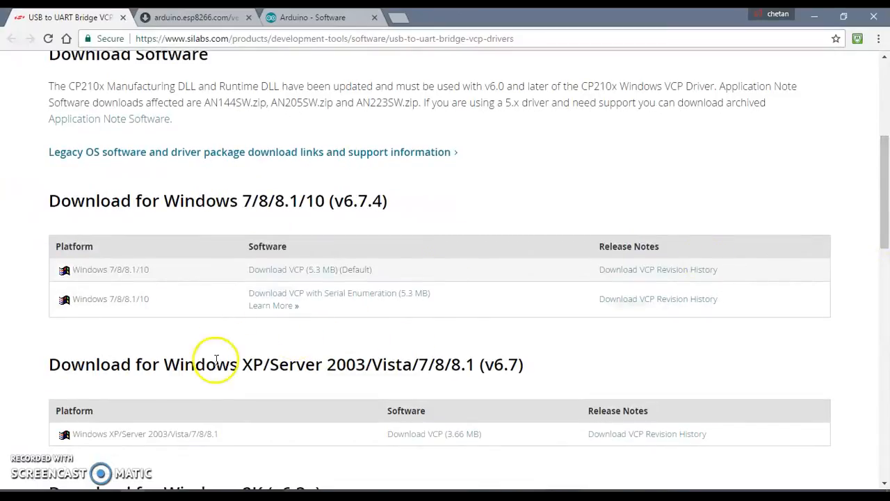
{"action": "mouse_move", "coordinate": [221, 169]}
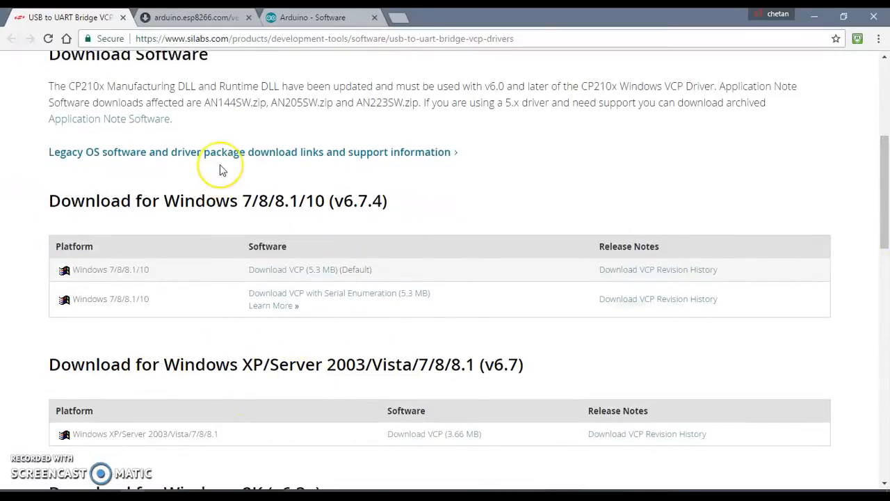
{"action": "mouse_move", "coordinate": [161, 463]}
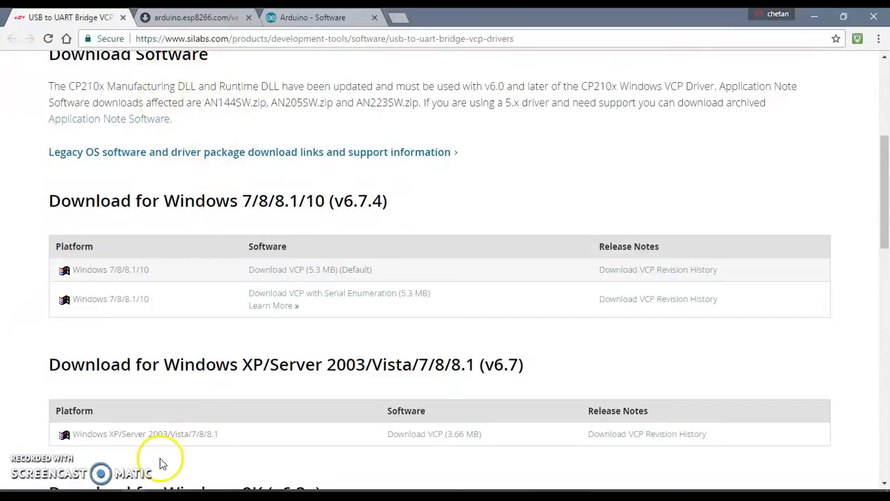
{"action": "mouse_move", "coordinate": [183, 192]}
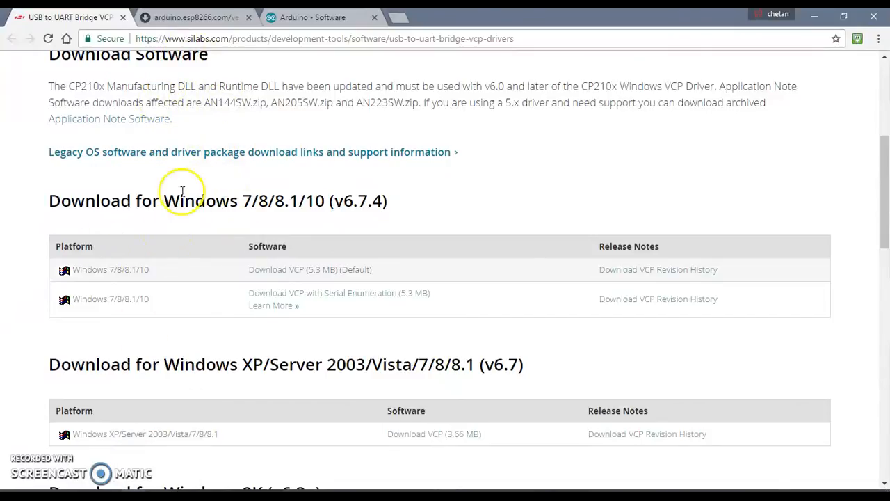
{"action": "mouse_move", "coordinate": [263, 212]}
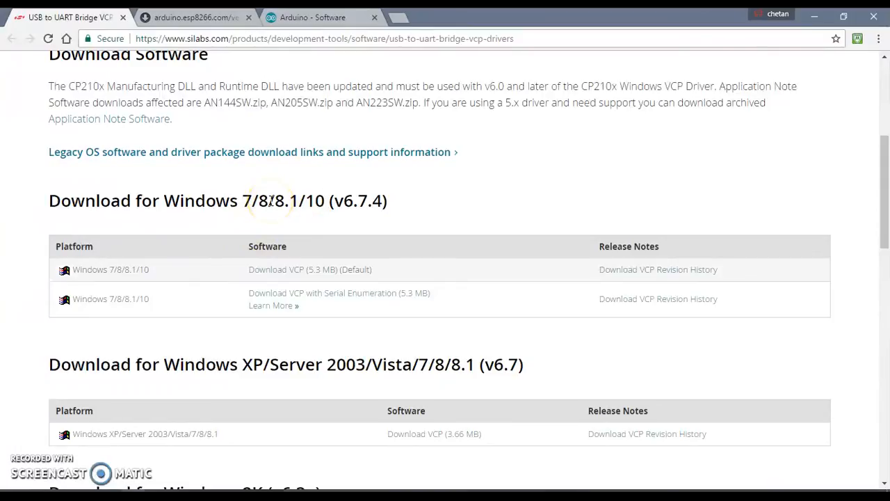
{"action": "mouse_move", "coordinate": [146, 483]}
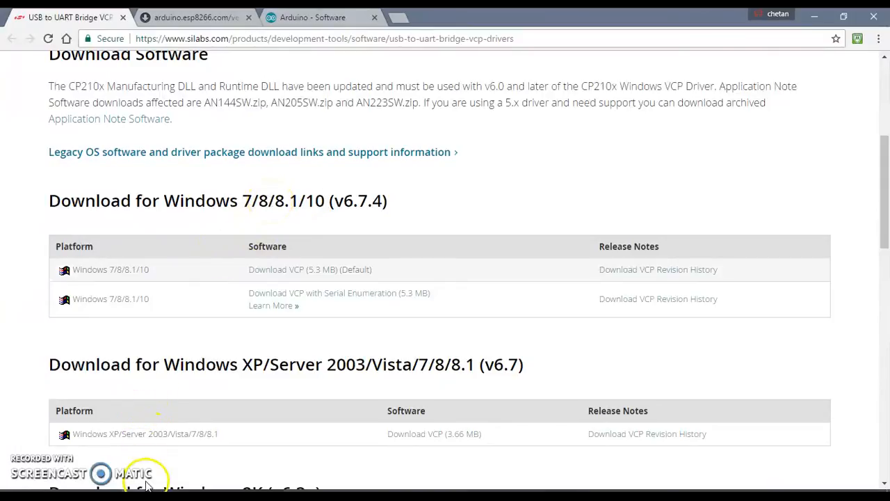
{"action": "mouse_move", "coordinate": [146, 480]}
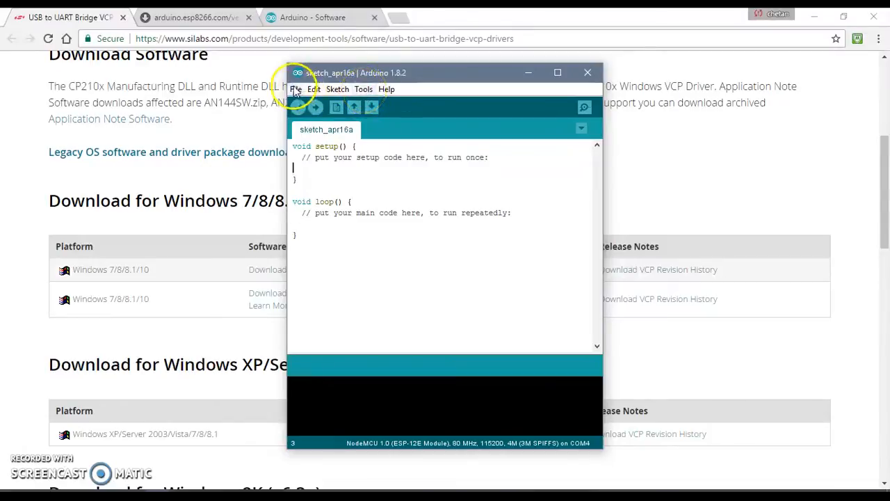
Restore the Arduino IDE window and open its File menu for Preferences.
{"action": "left_click", "coordinate": [297, 89]}
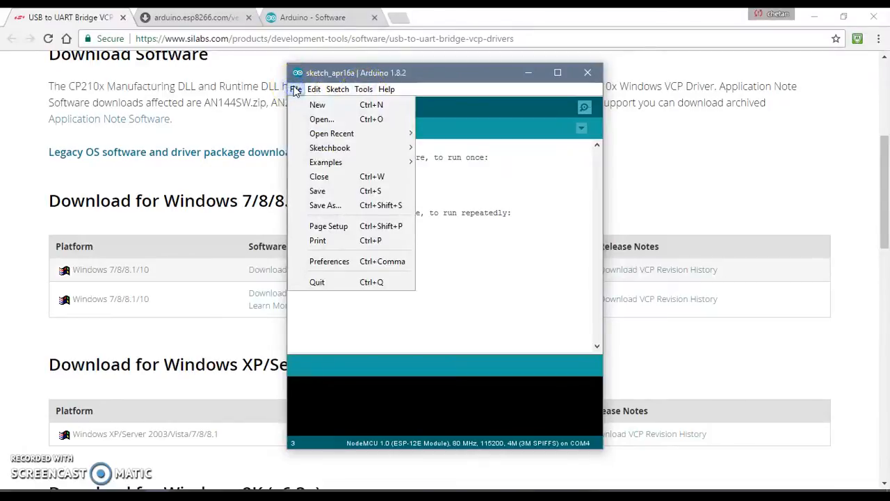
{"action": "mouse_move", "coordinate": [355, 257]}
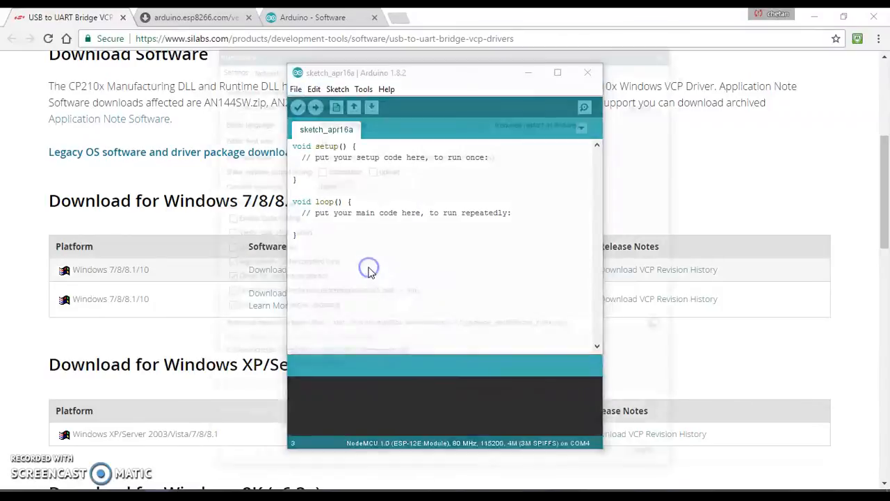
Confirm the ESP8266 Additional Boards Manager URL, close Preferences with OK, and return to the sketch.
{"action": "left_click", "coordinate": [296, 89]}
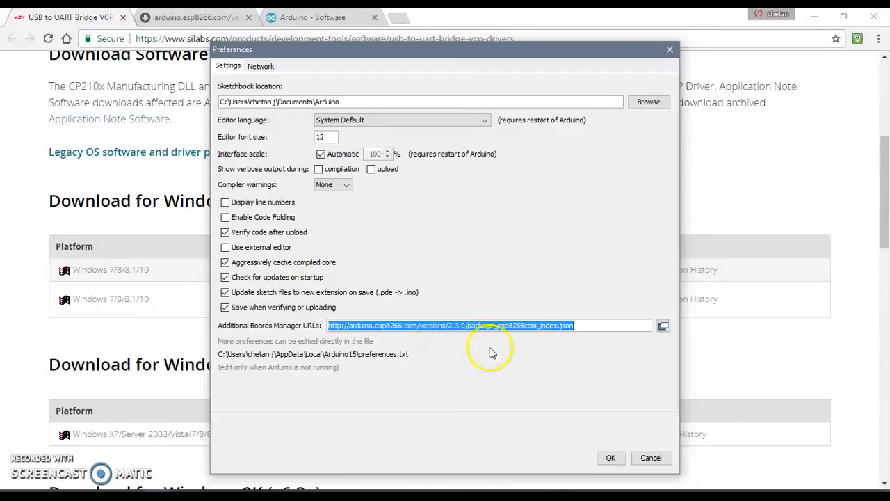
{"action": "mouse_move", "coordinate": [623, 320]}
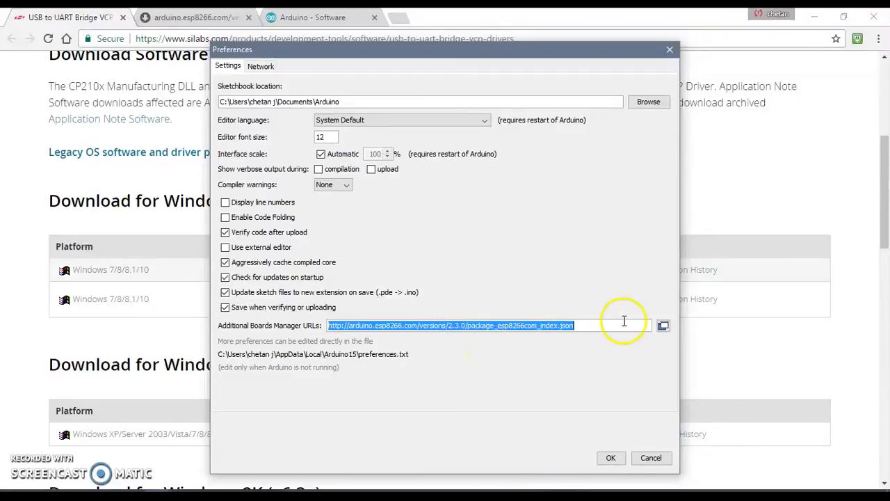
{"action": "left_click", "coordinate": [596, 325]}
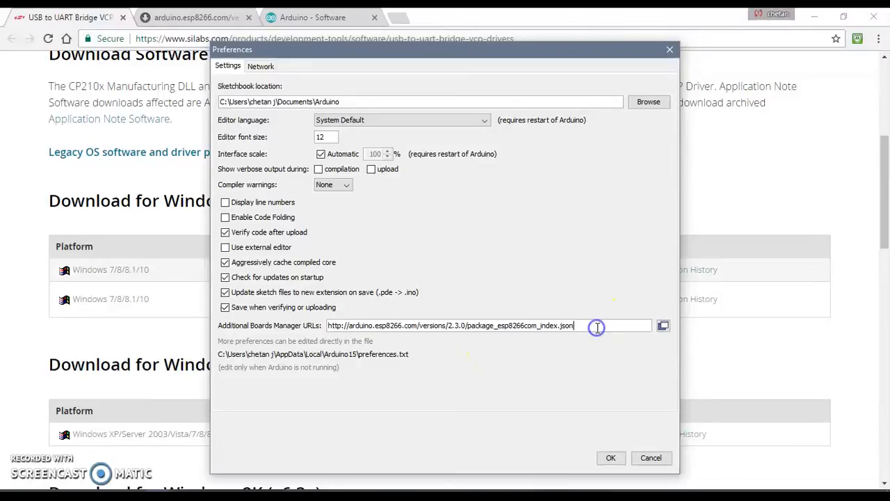
{"action": "left_click", "coordinate": [610, 457]}
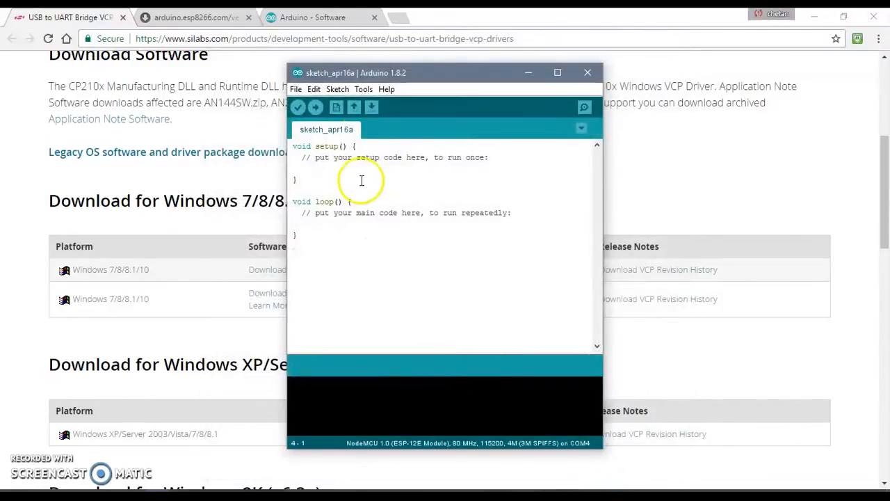
{"action": "left_click", "coordinate": [363, 89]}
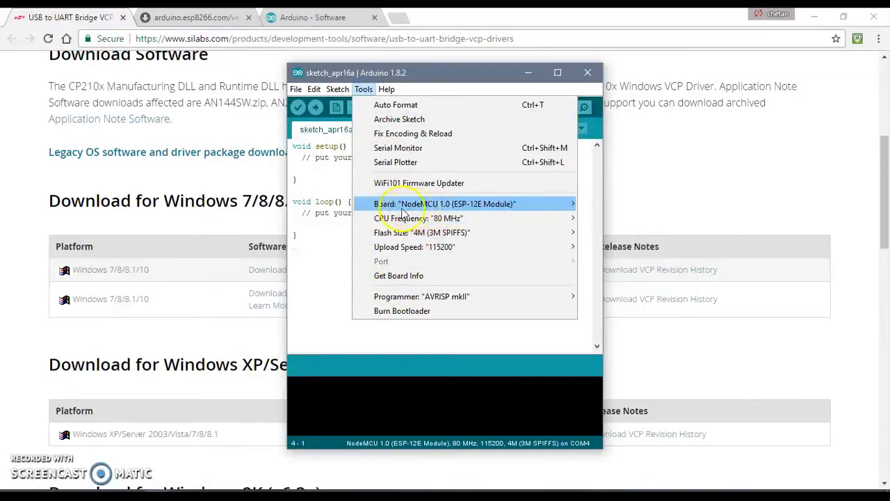
Open Boards Manager from Tools > Board and scroll to the installed esp8266 2.3.0 entry.
{"action": "left_click", "coordinate": [446, 203]}
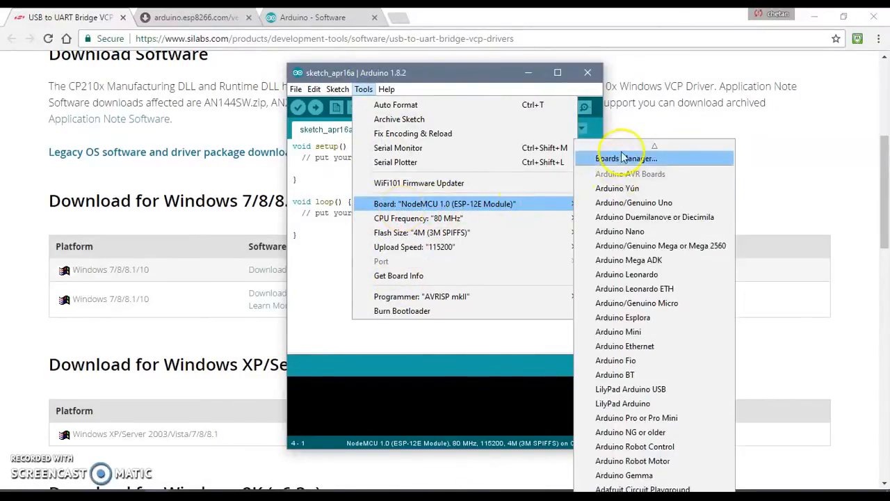
{"action": "left_click", "coordinate": [626, 158]}
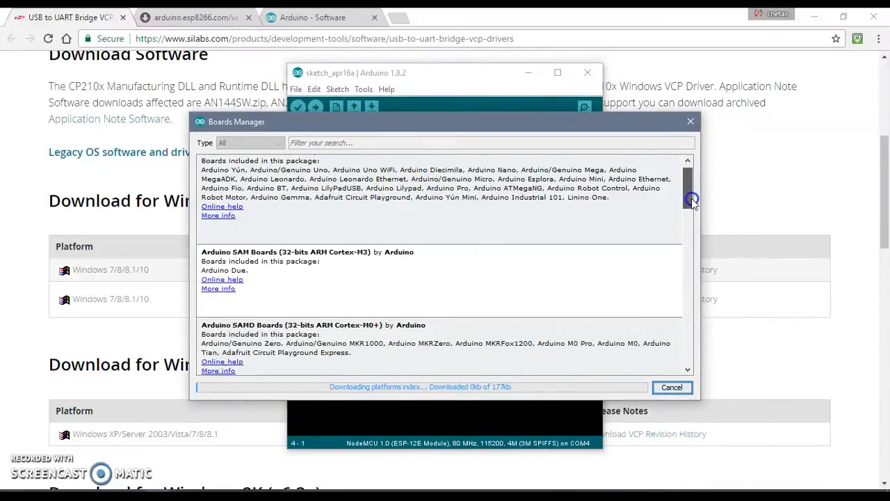
{"action": "scroll", "scroll_direction": "down", "scroll_amount": 3}
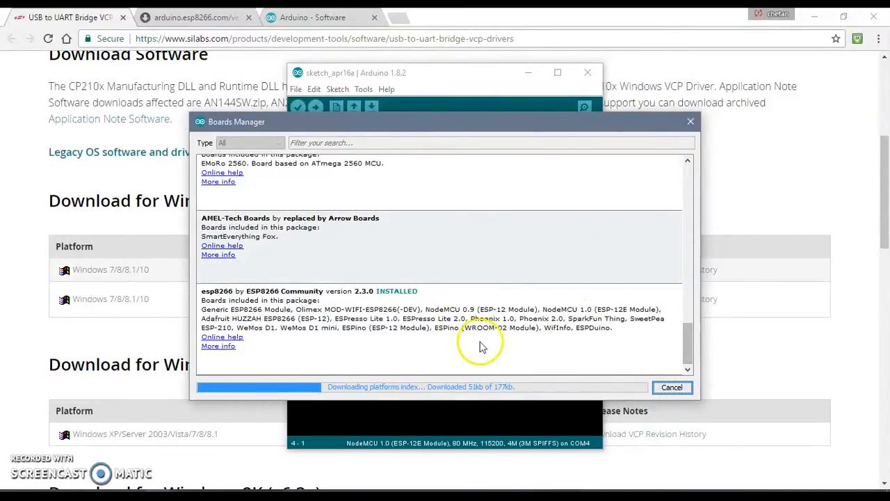
{"action": "mouse_move", "coordinate": [617, 293]}
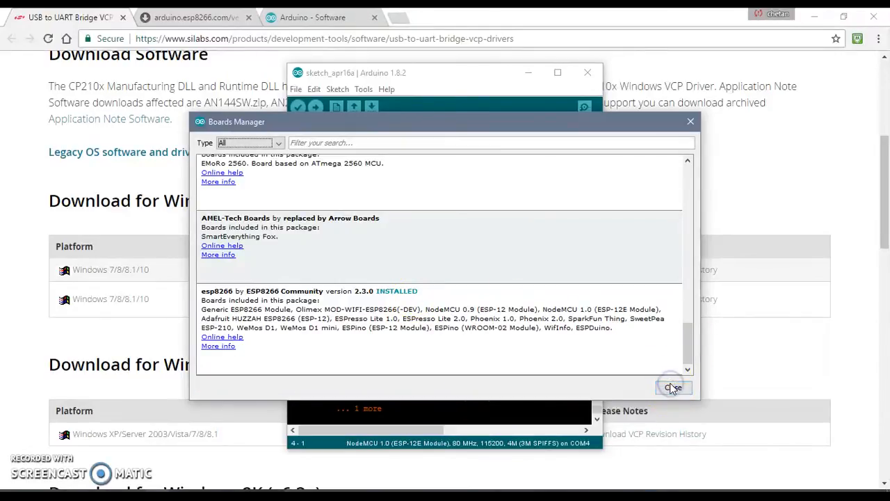
Close Boards Manager and select COM4 as the NodeMCU 1.0 upload port under Tools > Port.
{"action": "left_click", "coordinate": [672, 387]}
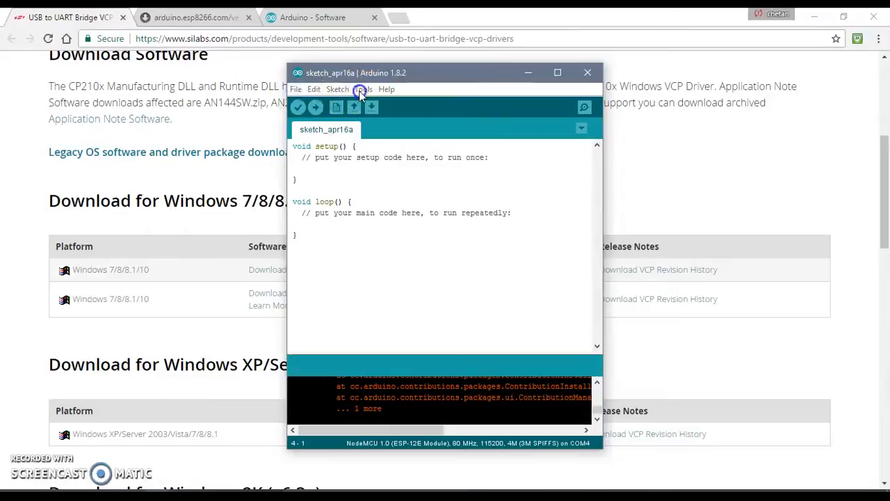
{"action": "left_click", "coordinate": [337, 89]}
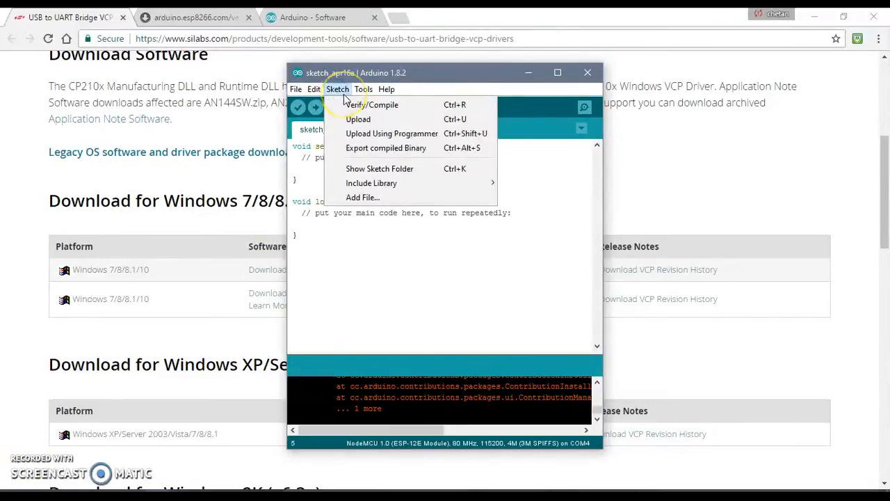
{"action": "left_click", "coordinate": [363, 89]}
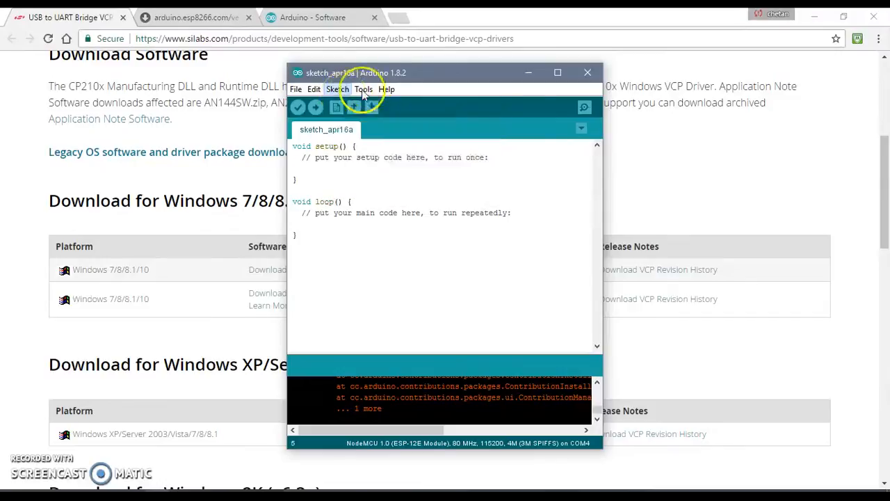
{"action": "left_click", "coordinate": [363, 89]}
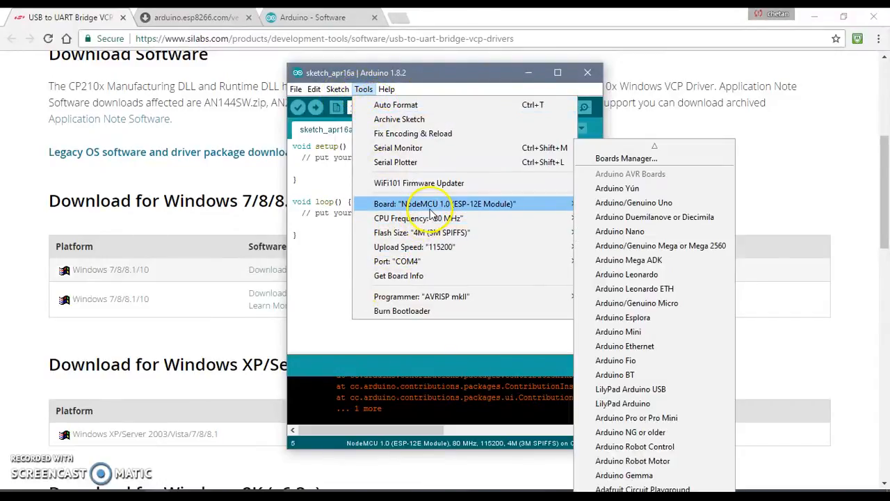
{"action": "mouse_move", "coordinate": [505, 183]}
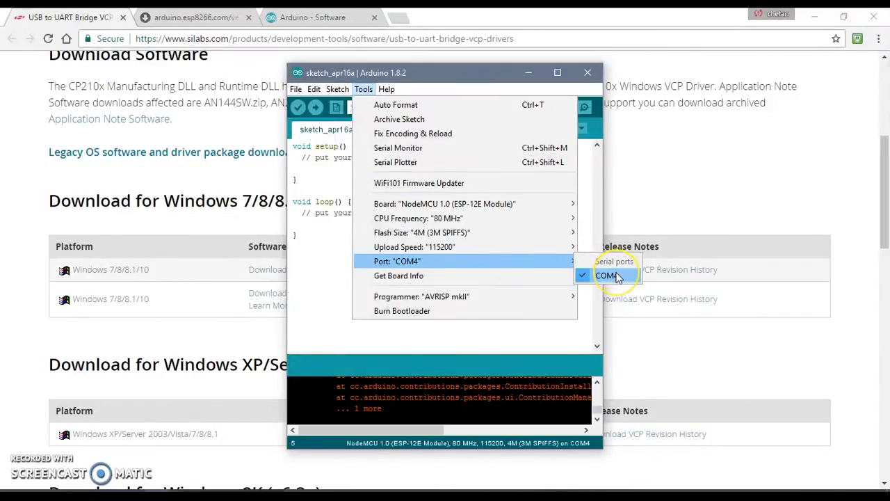
{"action": "mouse_move", "coordinate": [606, 282]}
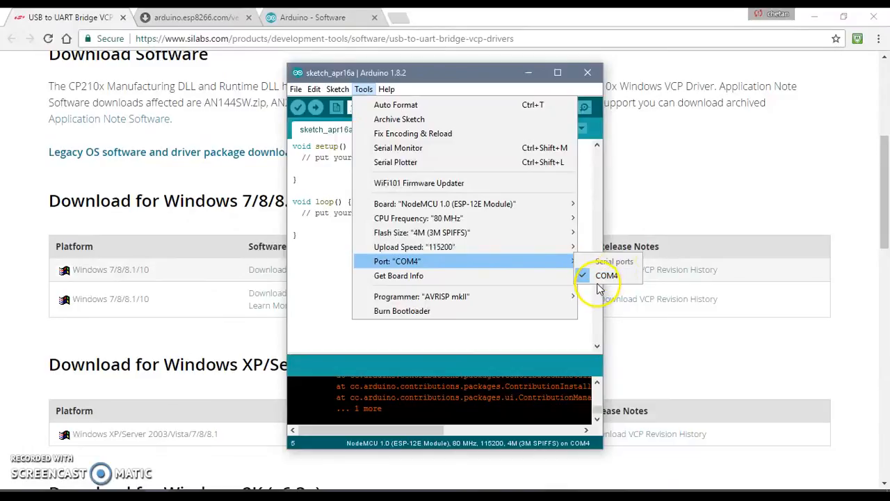
{"action": "left_click", "coordinate": [605, 275]}
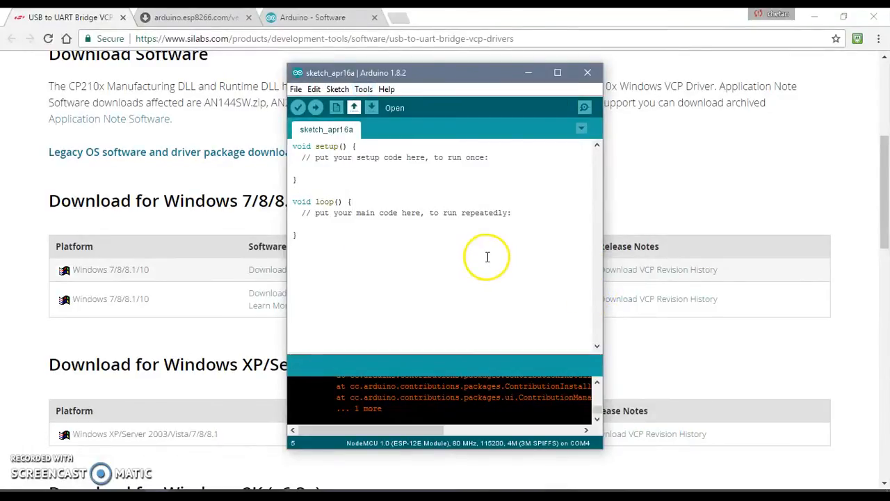
{"action": "mouse_move", "coordinate": [431, 219]}
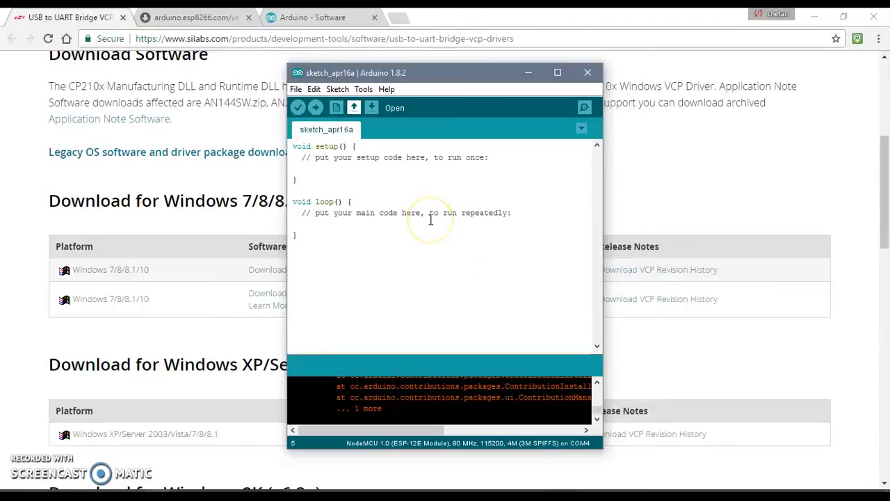
{"action": "mouse_move", "coordinate": [430, 220]}
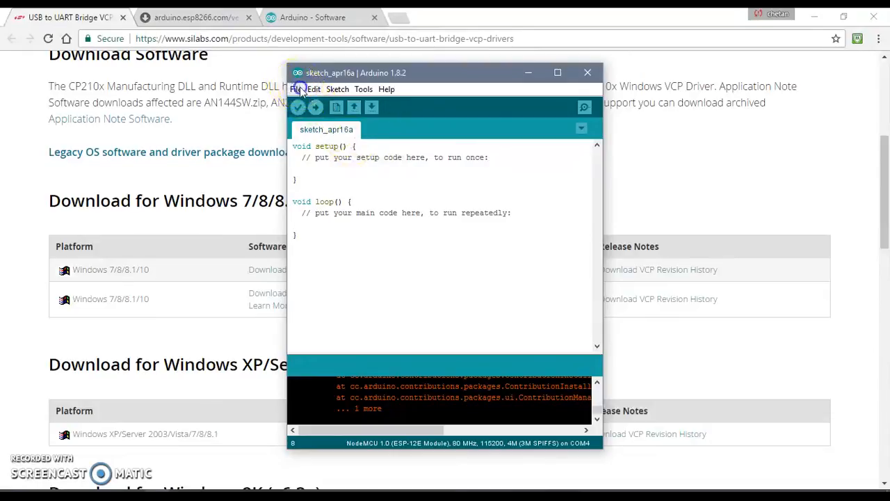
Open File > Examples > 01.Basics > Blink in a new window.
{"action": "left_click", "coordinate": [295, 89]}
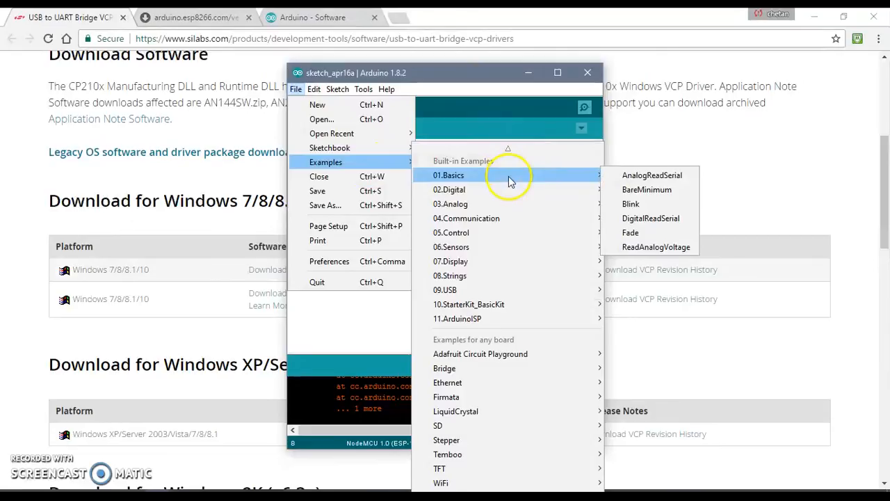
{"action": "mouse_move", "coordinate": [630, 204]}
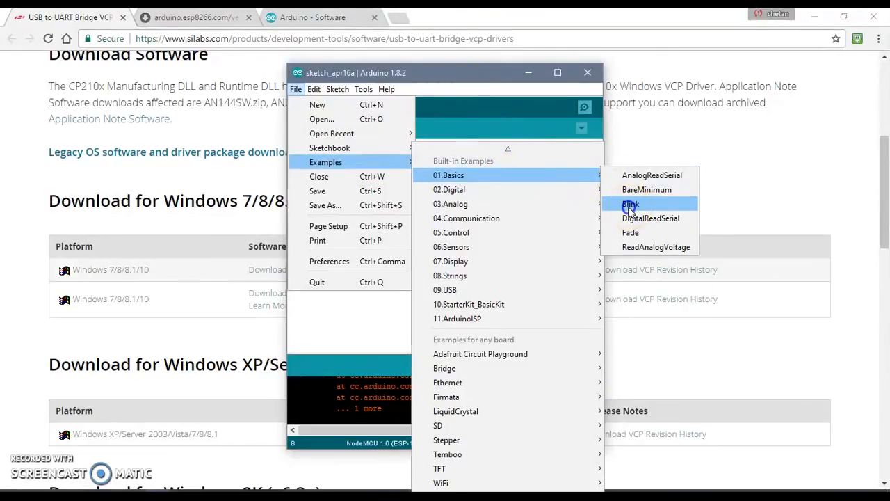
{"action": "left_click", "coordinate": [630, 204]}
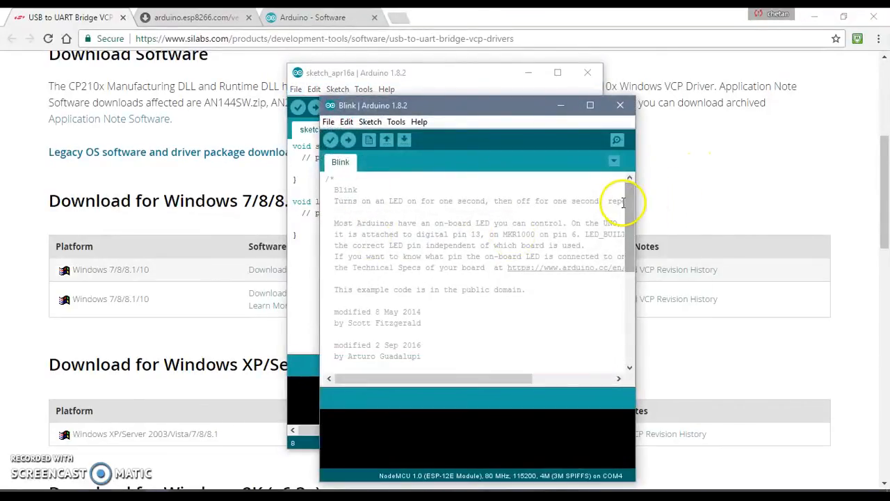
Replace LED_BUILTIN with 16 in the Blink sketch's pinMode and digitalWrite calls.
{"action": "scroll", "scroll_direction": "down", "scroll_amount": 3}
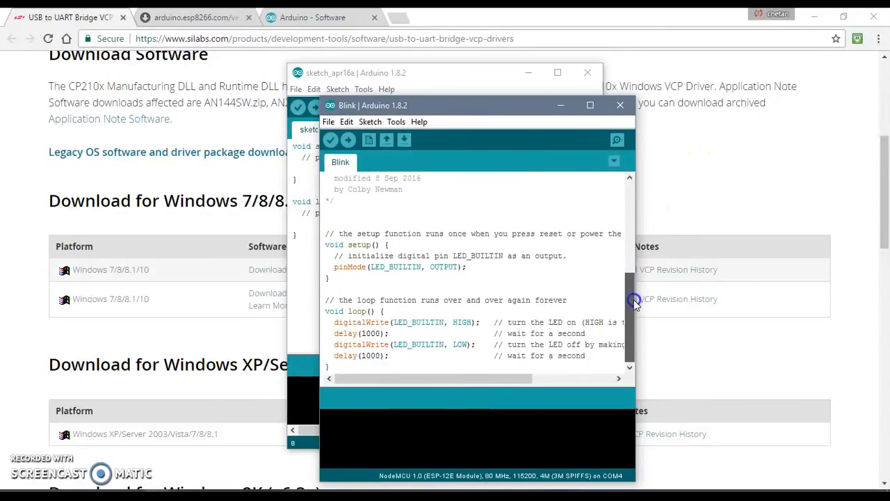
{"action": "double_click", "coordinate": [397, 267]}
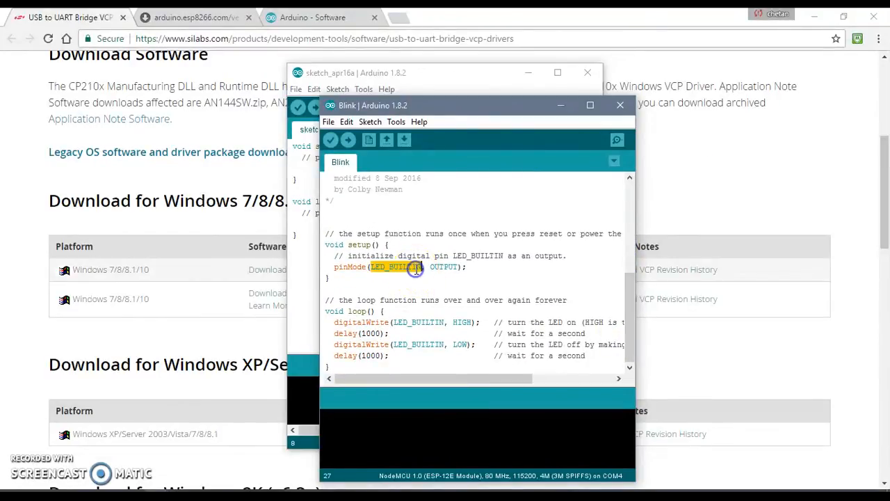
{"action": "type", "text": "16"}
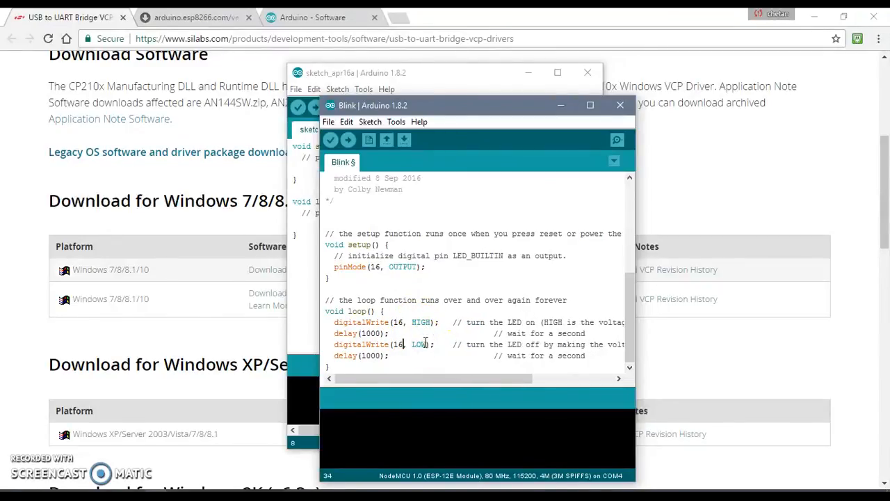
{"action": "mouse_move", "coordinate": [331, 140]}
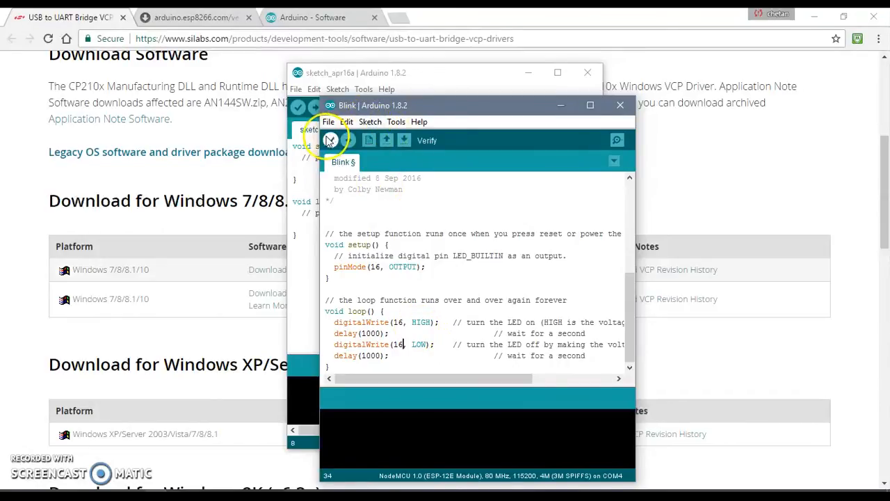
Verify the edited Blink sketch, start uploading to the NodeMCU, and maximize the window.
{"action": "left_click", "coordinate": [330, 140]}
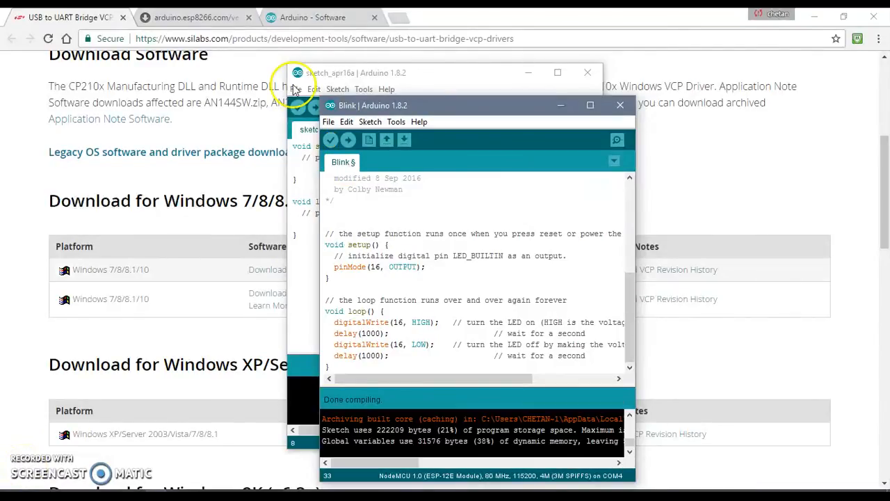
{"action": "left_click", "coordinate": [331, 140]}
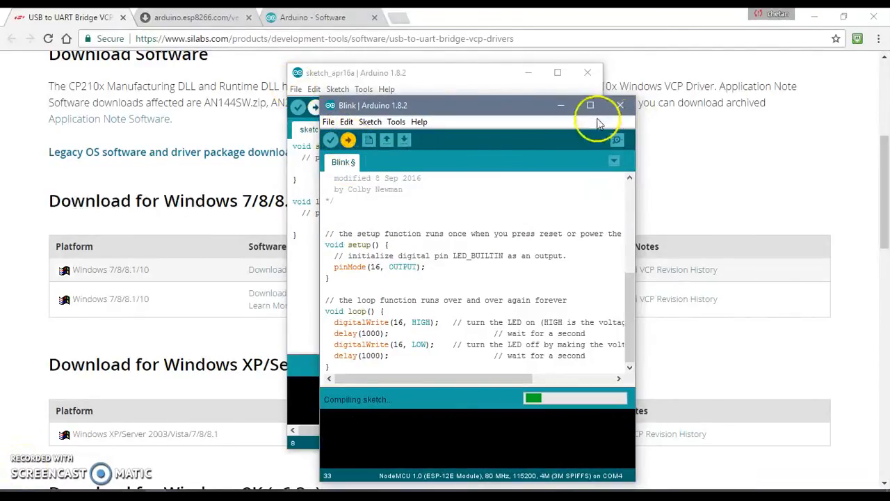
{"action": "left_click", "coordinate": [590, 105]}
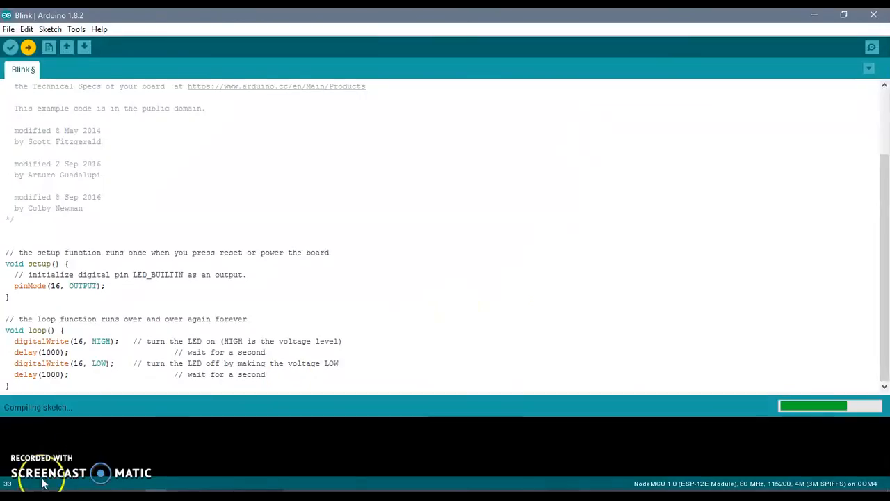
{"action": "mouse_move", "coordinate": [160, 466]}
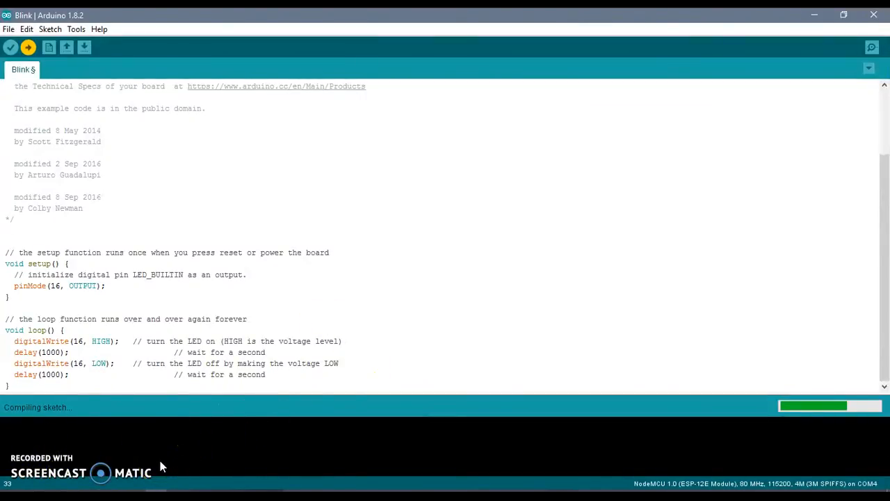